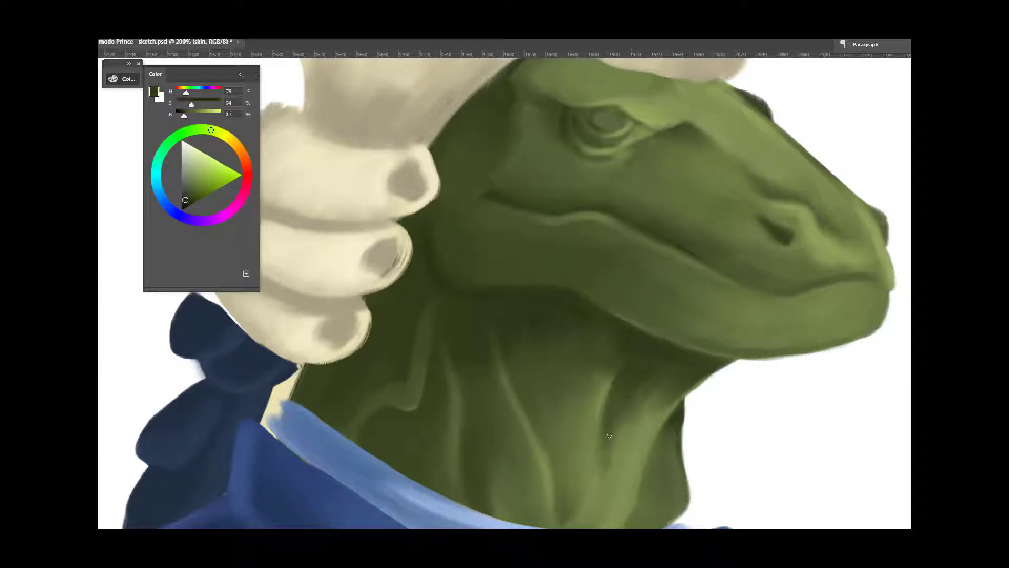
Brush darker green shadows into the neck and throat folds, then dab reddish-brown into the eye.
drag(184, 199, 193, 189)
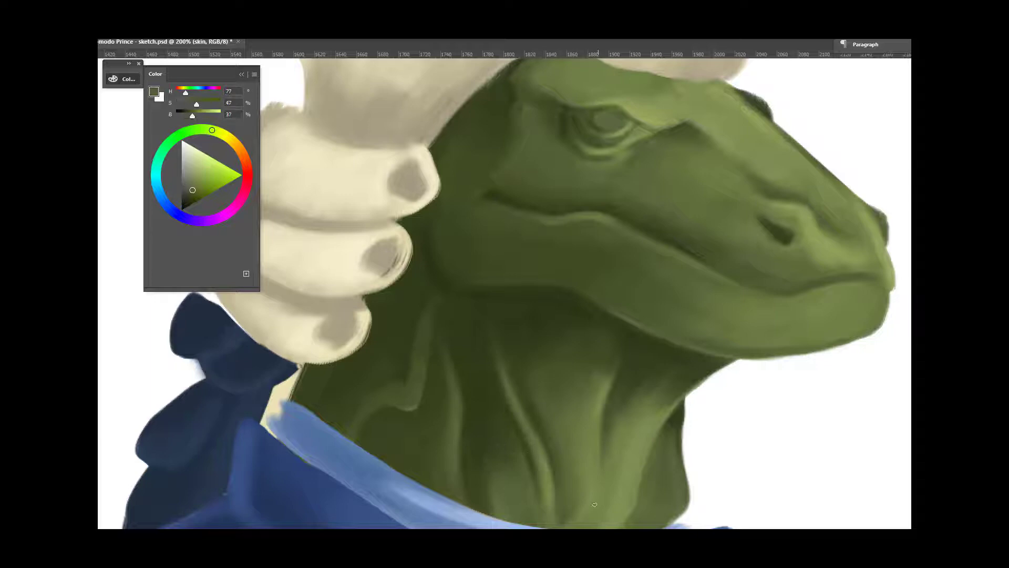
drag(192, 189, 189, 198)
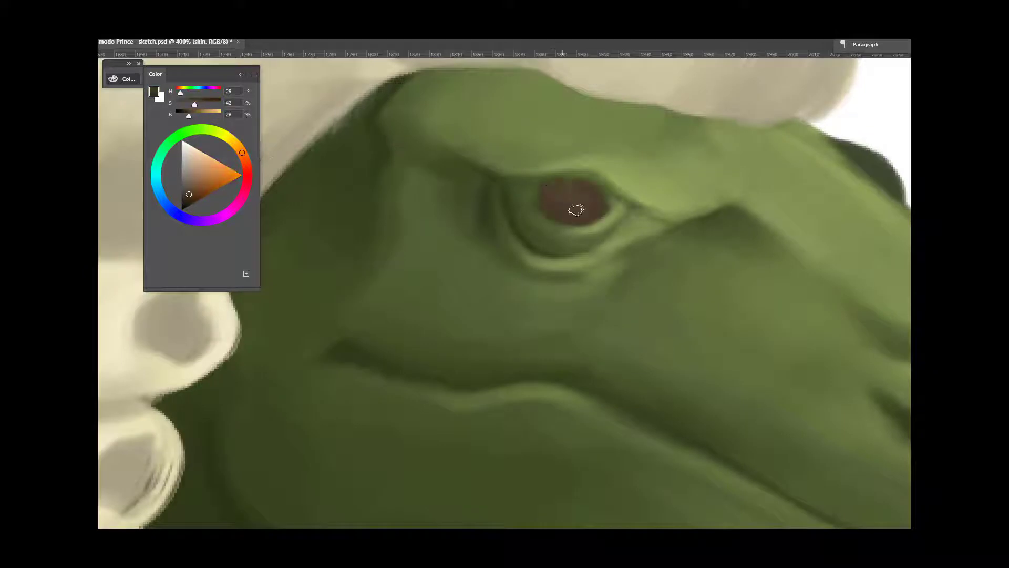
click(213, 130)
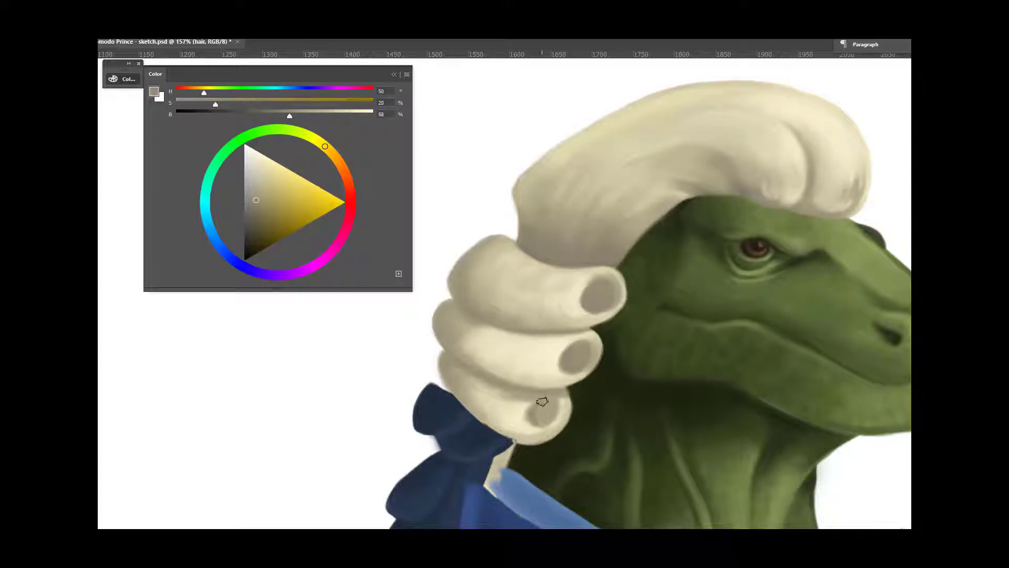
Brush cream-toned shading onto the wig curls on the hair layer.
drag(255, 200, 258, 210)
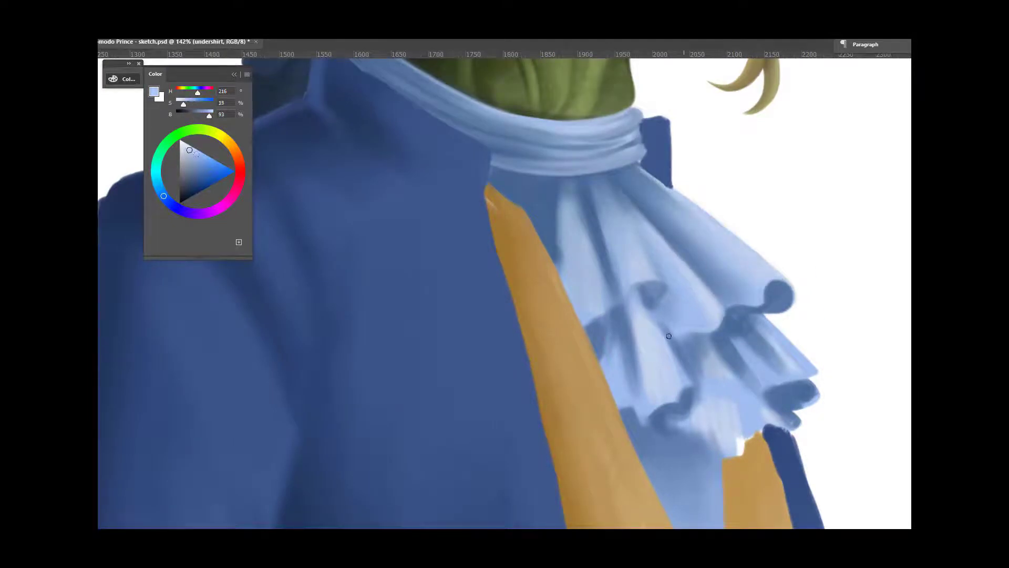
Paint light and dark blue folds into the jabot ruffles on the undershirt layer.
key(alt)
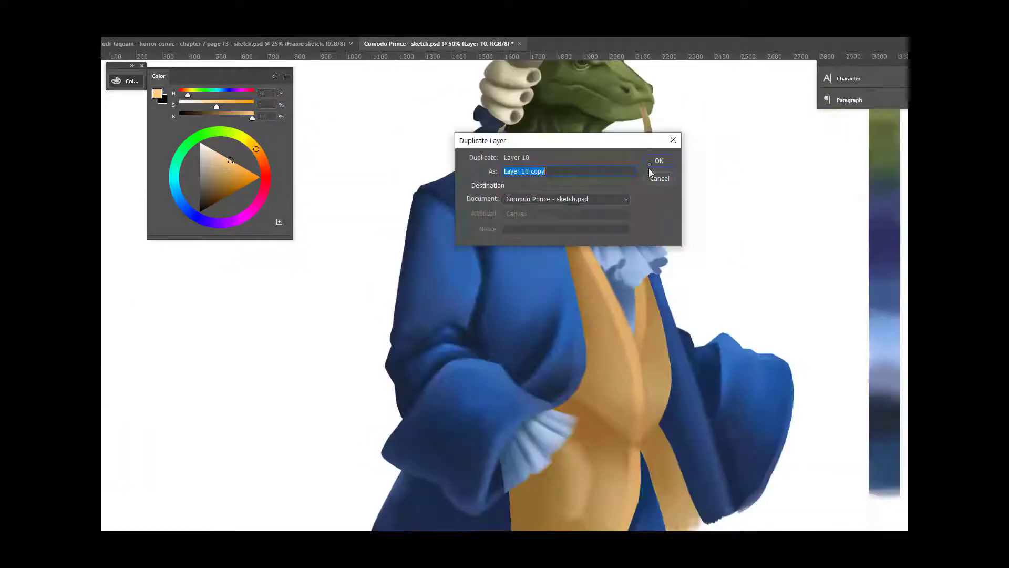
Duplicate the layer and paint gold buttons along the coat edge and sleeves.
click(659, 160)
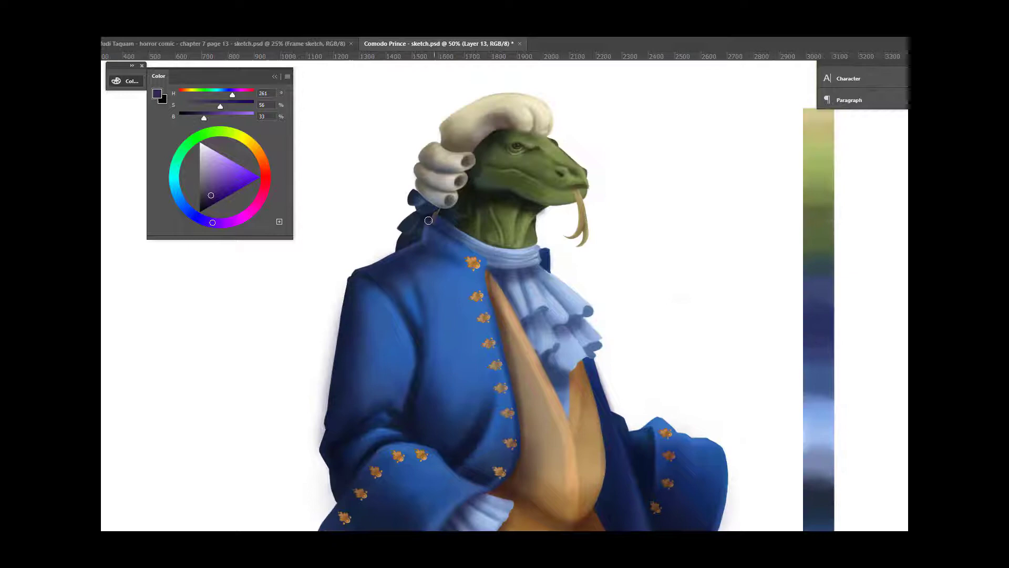
scroll(down, 3)
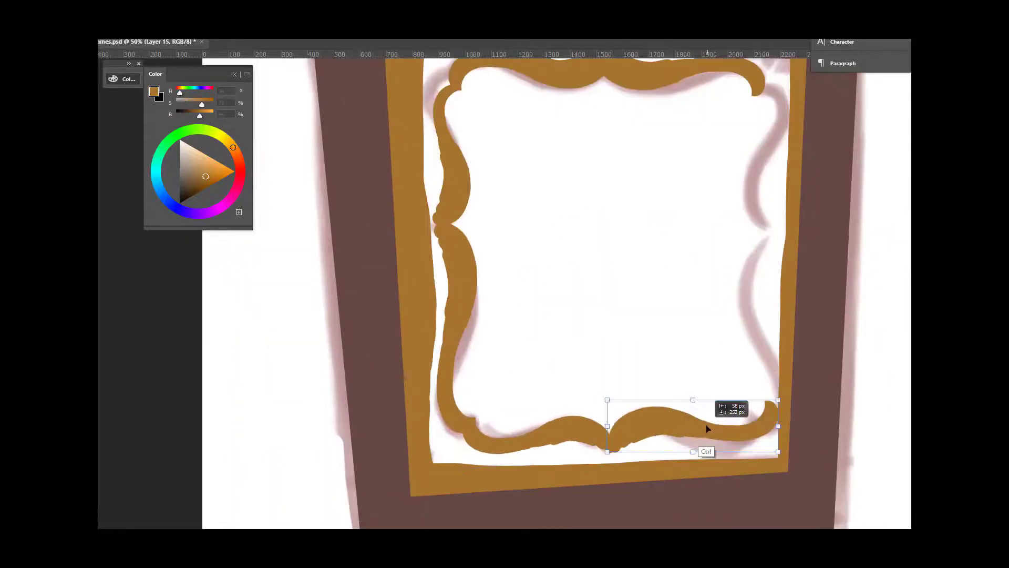
Flip the bottom curl ornament with Free Transform and zoom out over the frame.
right_click(695, 424)
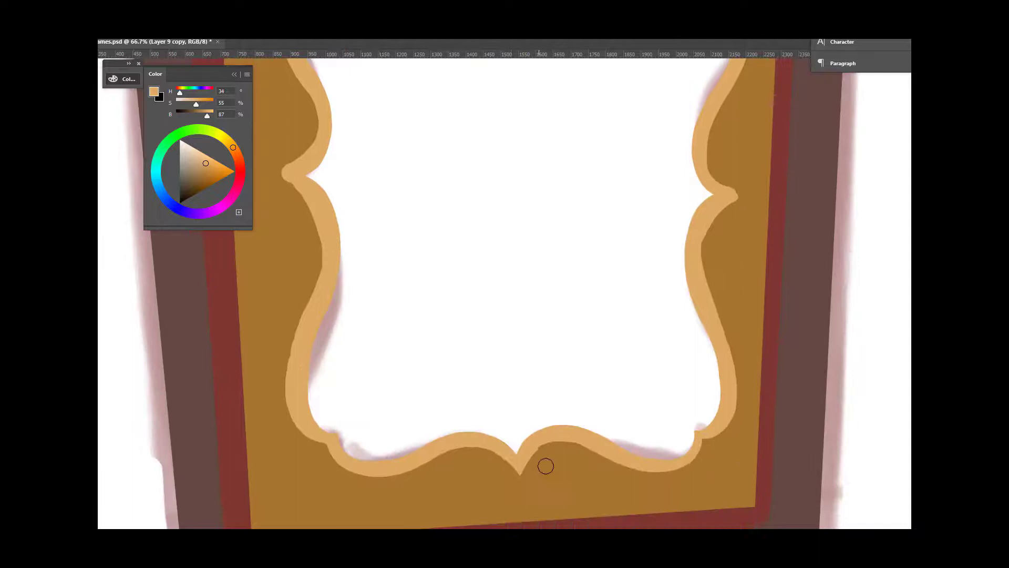
key(ctrl+minus)
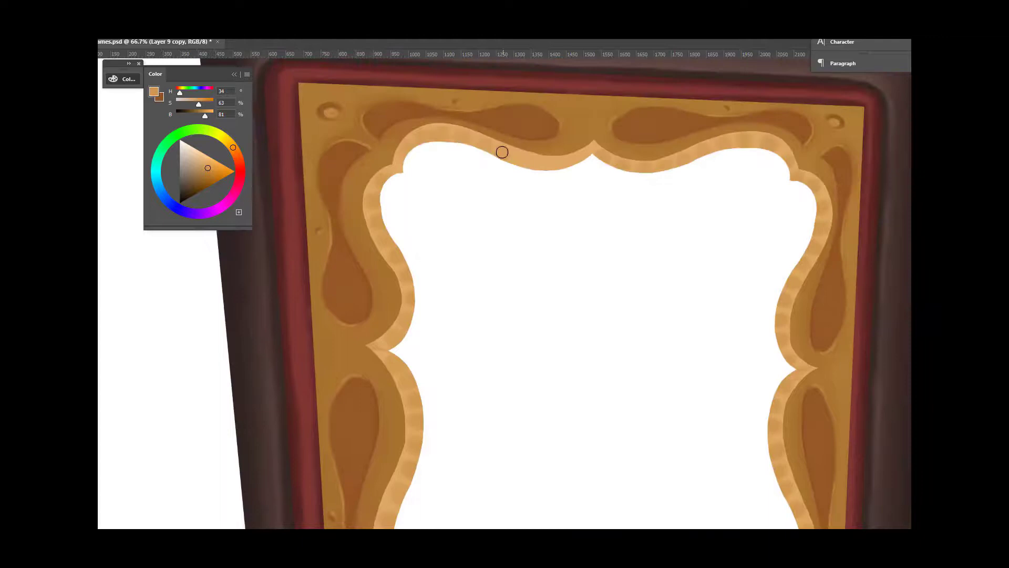
Zoom out to review the teardrop ornaments, golden trim and red border.
key(ctrl+minus)
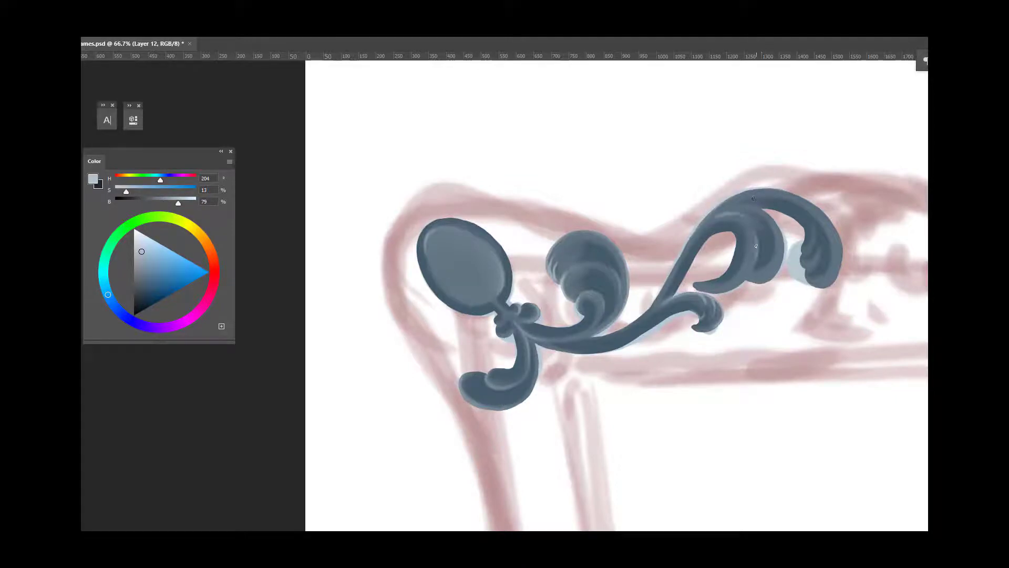
Dab blue-grey paint onto the curled scroll ornaments of the wavy frame.
click(145, 286)
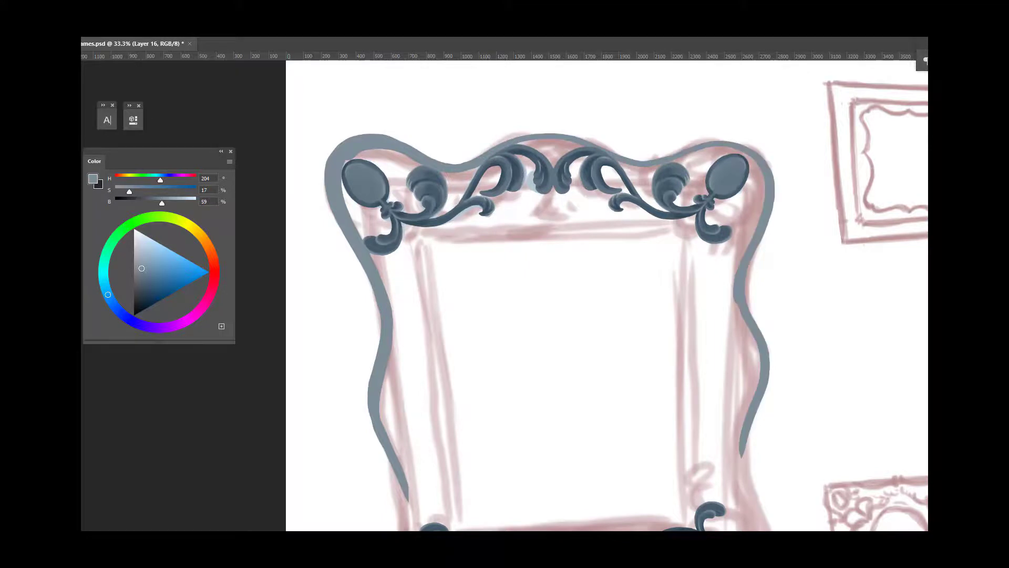
scroll(down, 3)
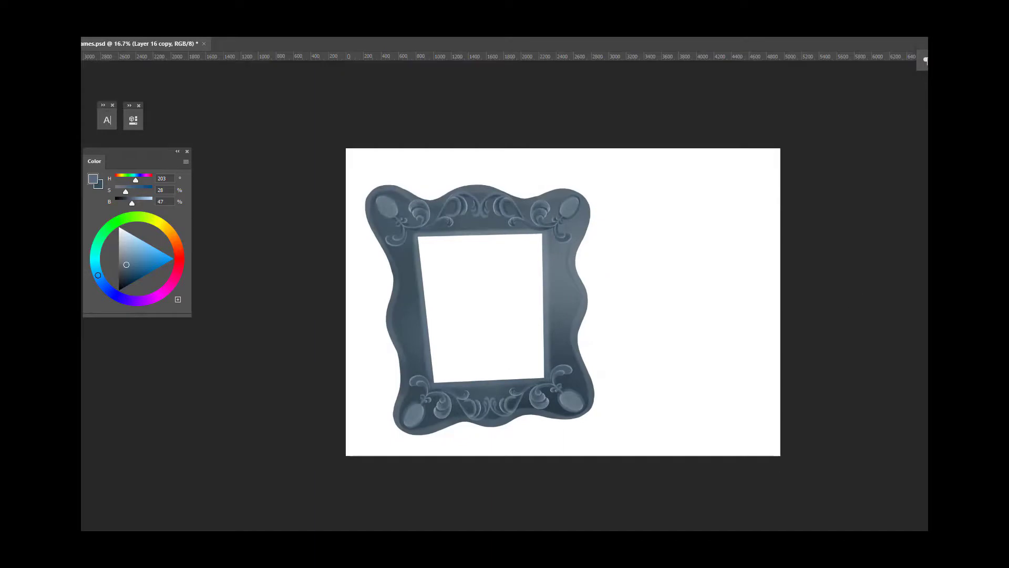
Switch to the hallway document and lay black diamond rows over the student sketch.
click(237, 43)
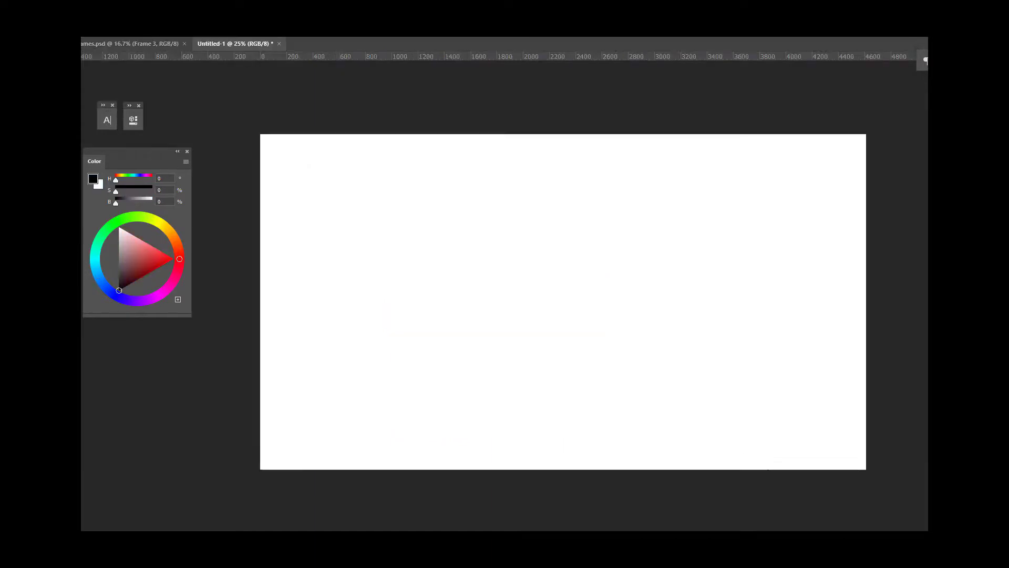
click(568, 383)
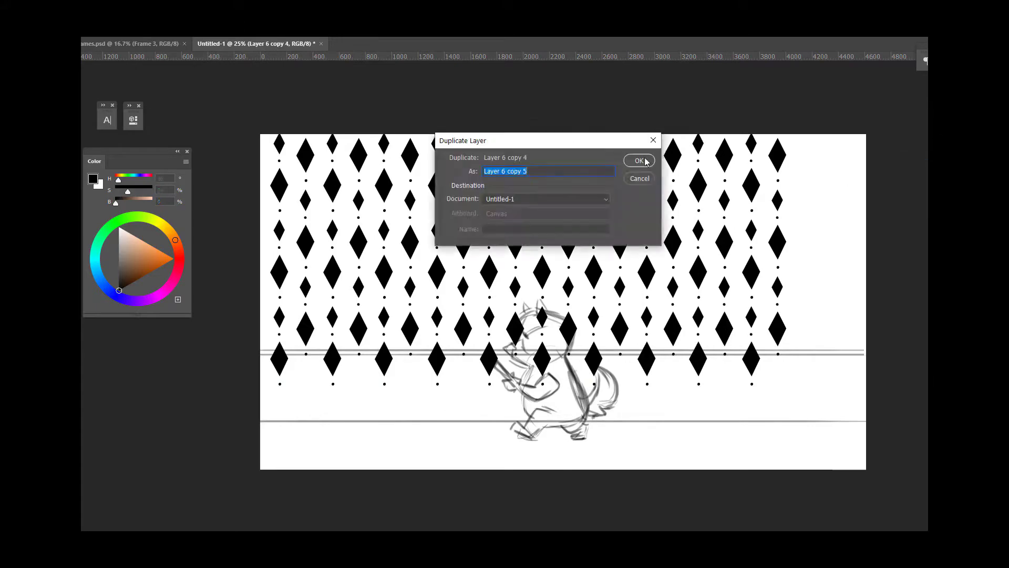
Duplicate the diamond row layer to extend the pattern across the wall.
click(638, 160)
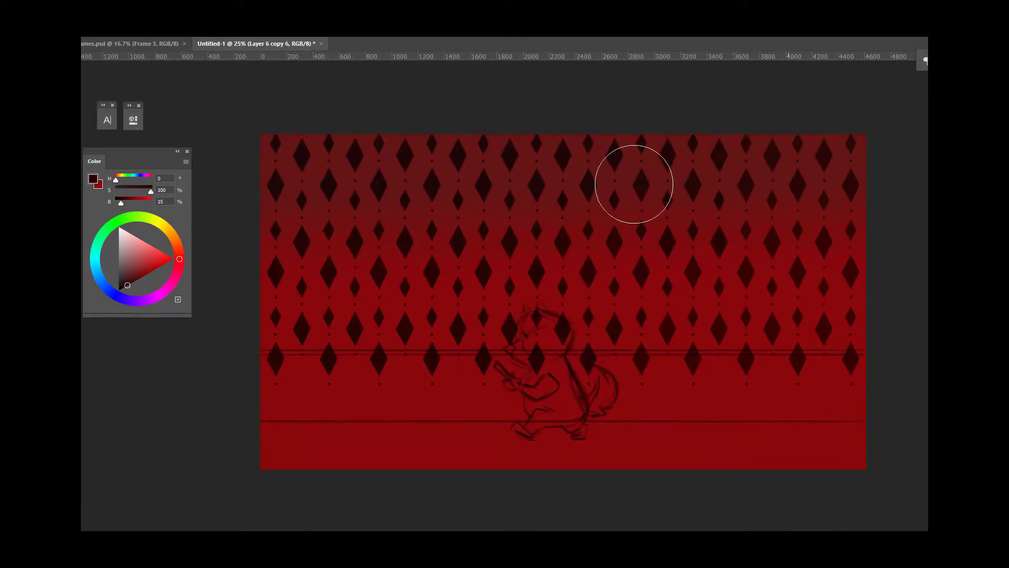
mouse_move(323, 291)
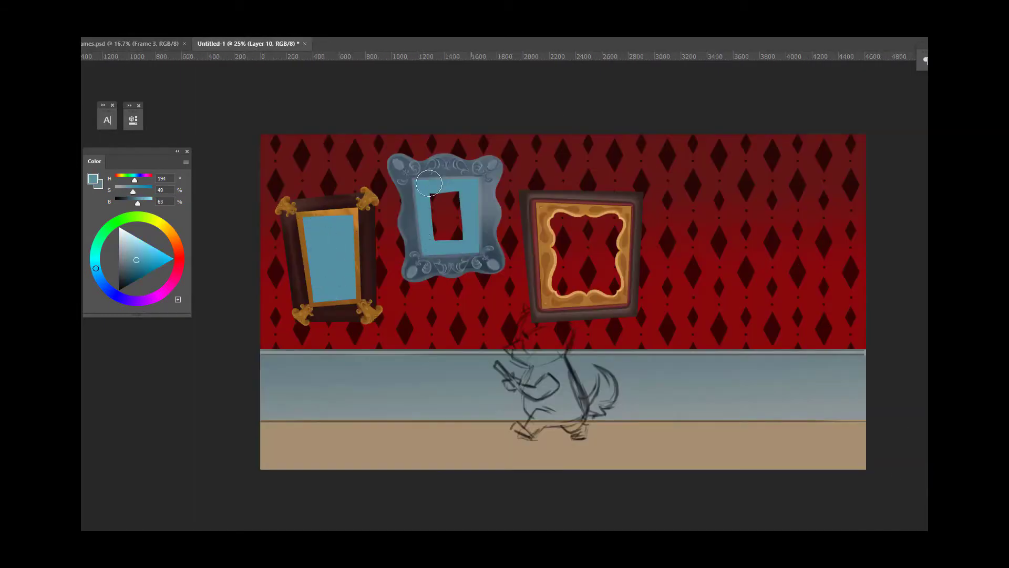
Bring portraits from the Count fox and Komodo prince documents into the hallway illustration.
click(251, 43)
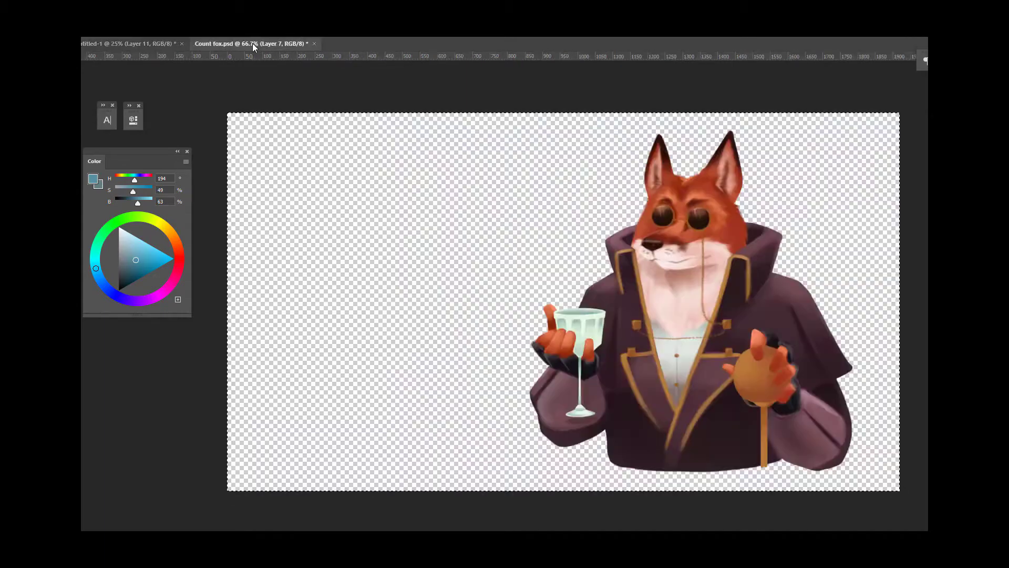
click(269, 43)
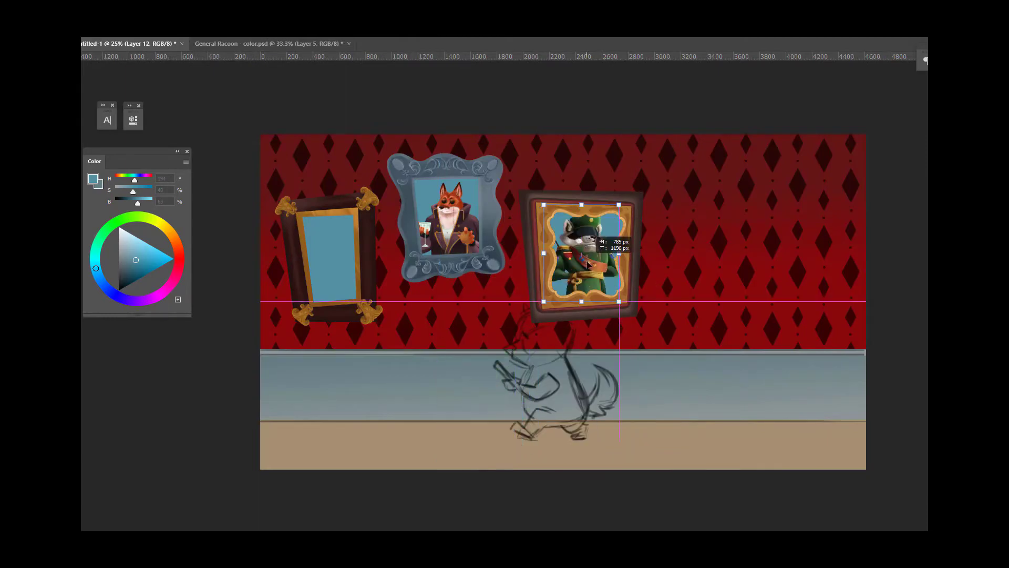
click(428, 43)
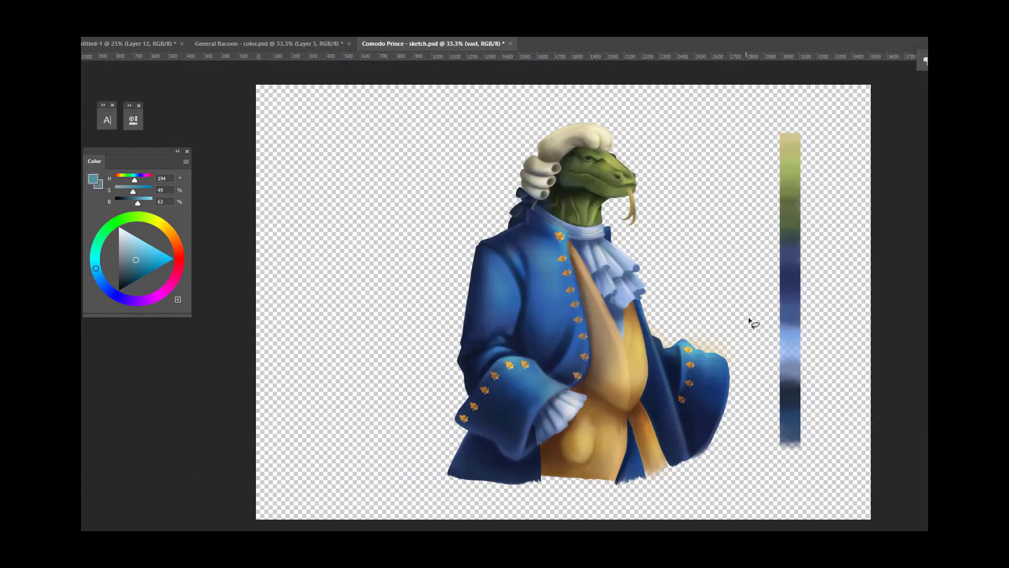
click(122, 43)
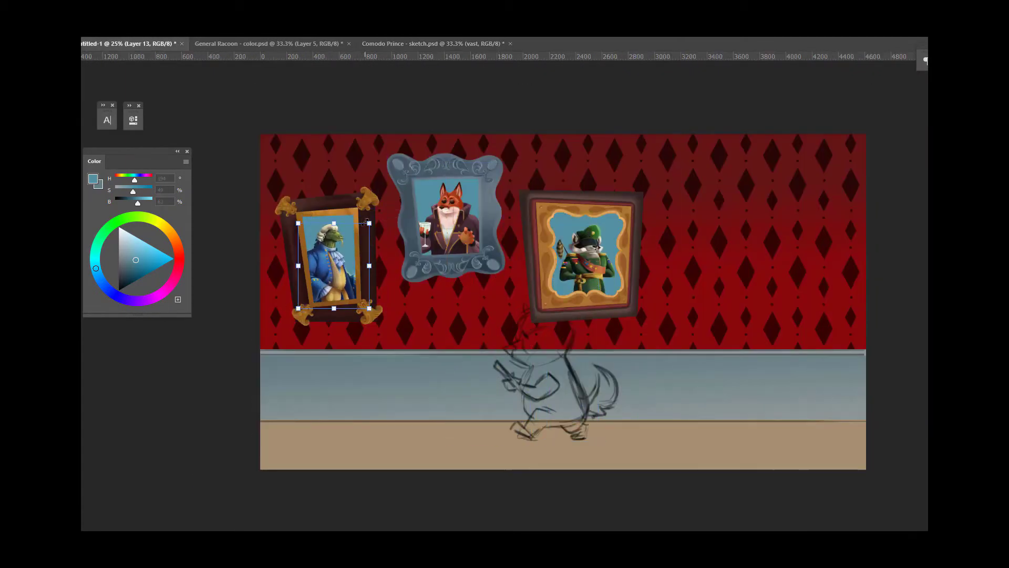